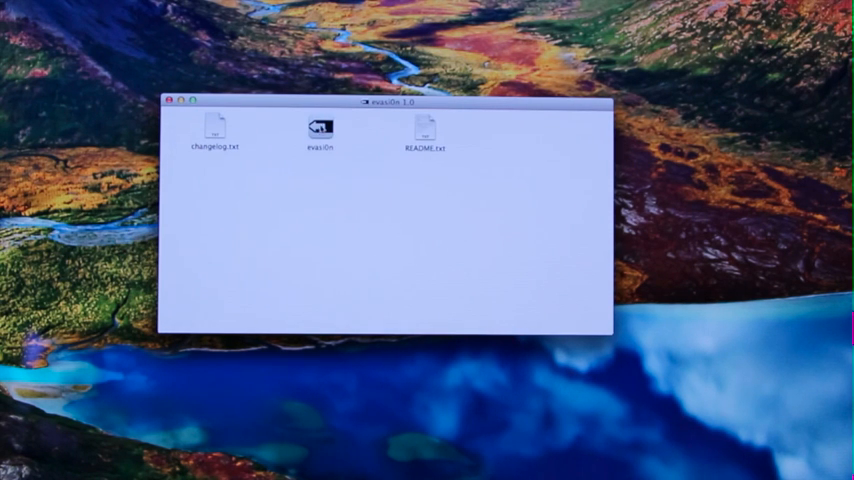
# - Launch evasi0n and start jailbreaking the detected iPhone 5 on iOS 6.1
pyautogui.click(320, 130)
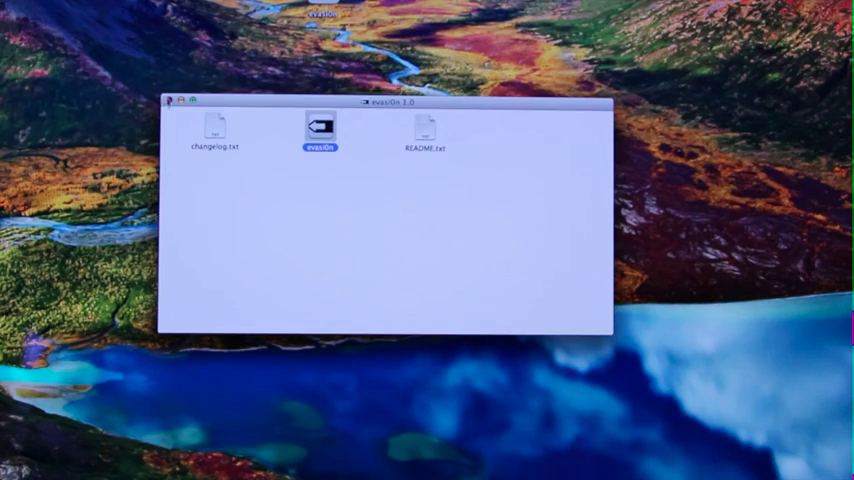
pyautogui.doubleClick(321, 130)
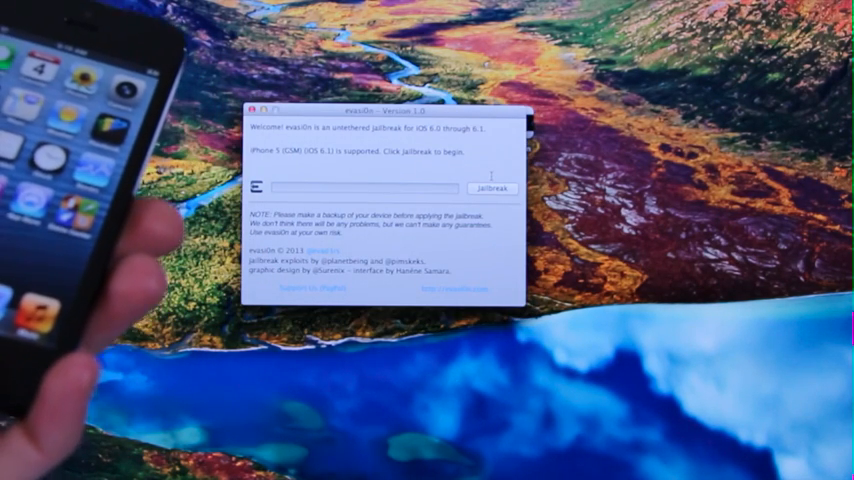
pyautogui.click(500, 185)
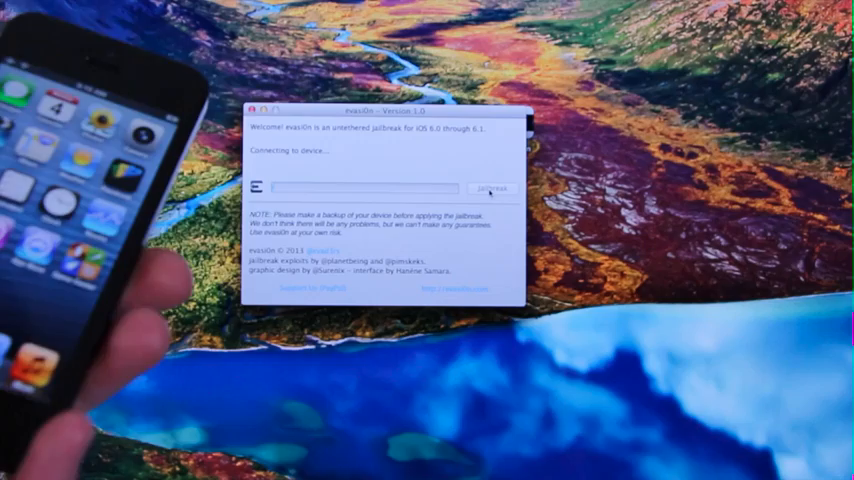